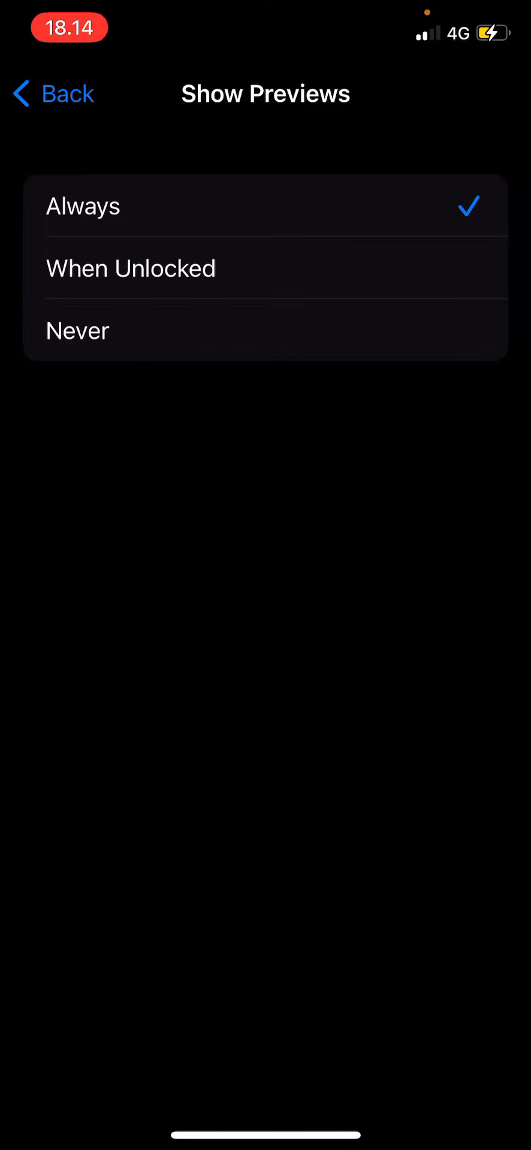
# - Choose Never on the Show Previews screen so notification previews are hidden
pyautogui.click(77, 331)
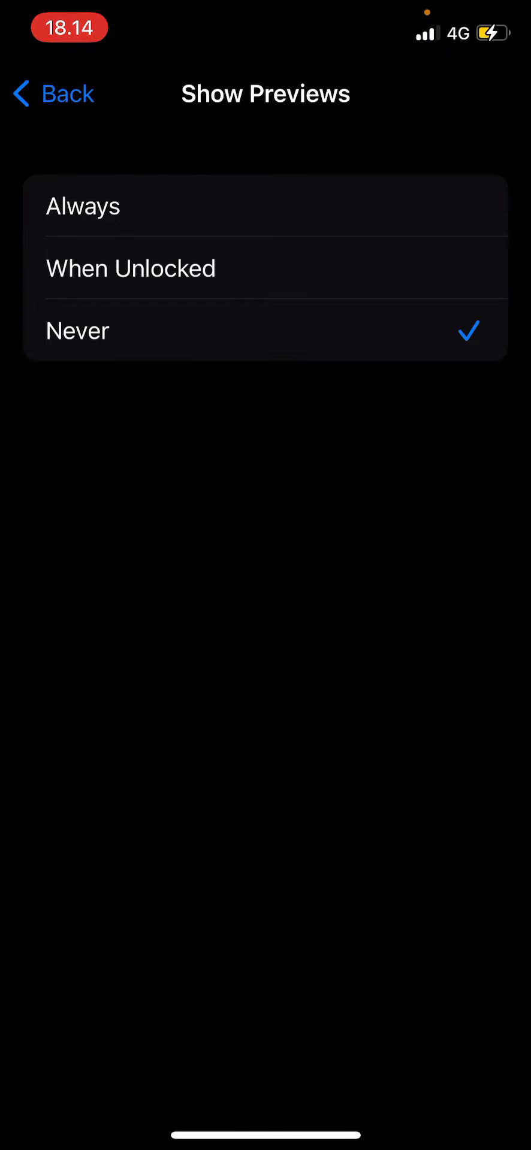